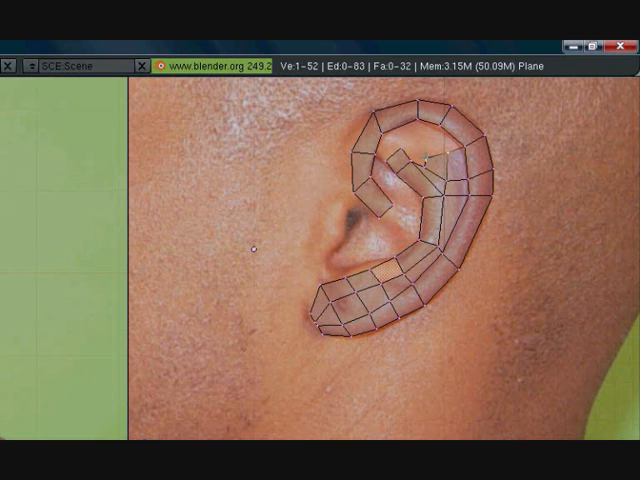
# Step: Place a vertex of the ear mesh along the ear contour in the reference photo
pyautogui.click(440, 158)
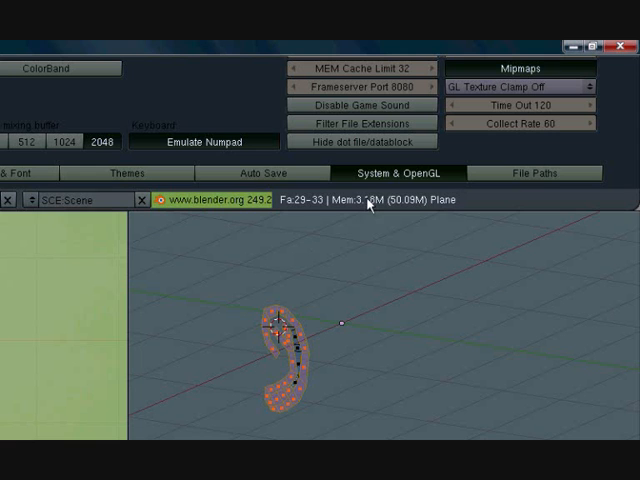
# Step: Open the Edit Methods section of User Preferences
pyautogui.click(174, 173)
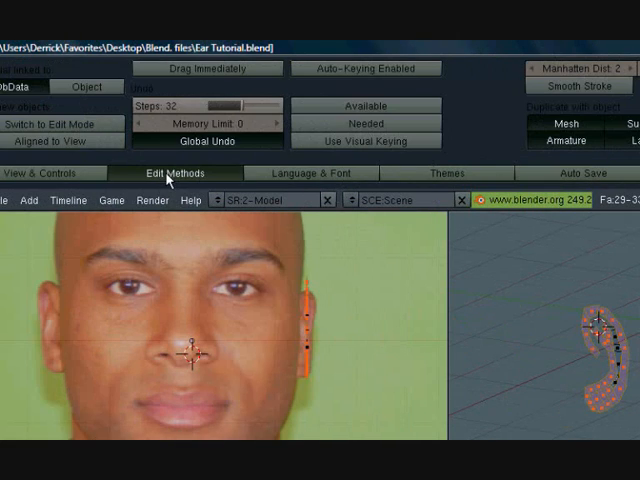
pyautogui.click(50, 173)
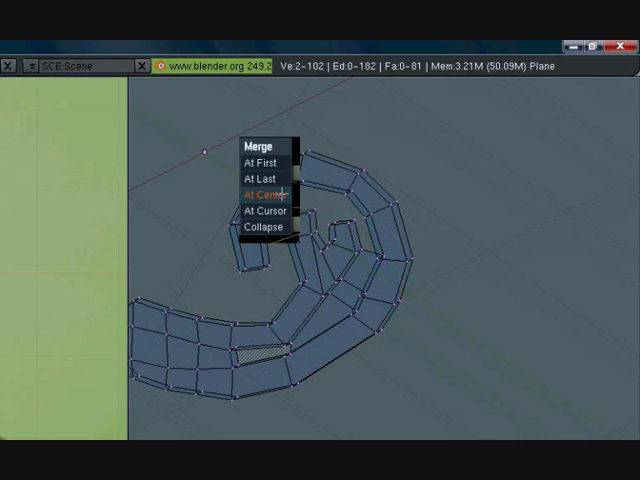
# Step: Merge the selected ear vertices At Center with Alt+M
pyautogui.click(265, 192)
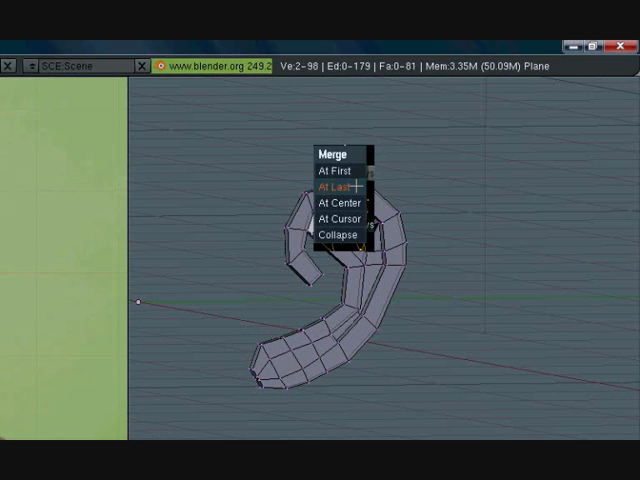
# Step: Merge the selected loose ear vertices At Last onto the last-picked vertex
pyautogui.click(333, 190)
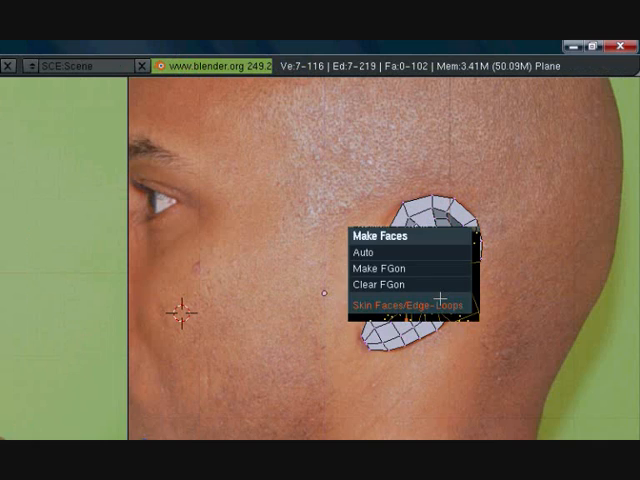
# Step: Skin faces between the two selected edge loops of the ear mesh
pyautogui.click(405, 304)
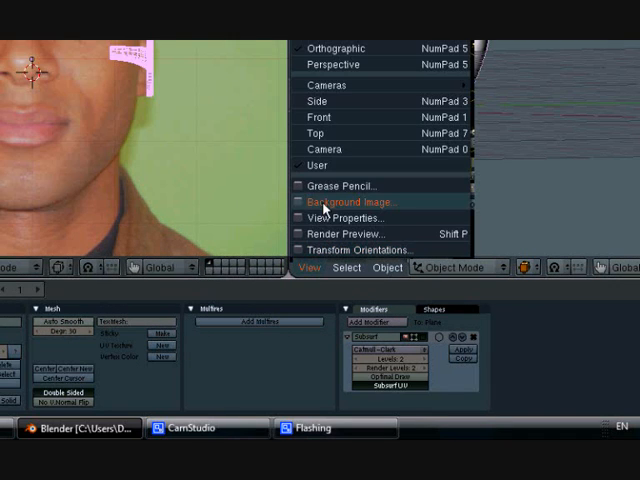
# Step: Disable Grid Floor in View Properties and close the panel
pyautogui.click(346, 218)
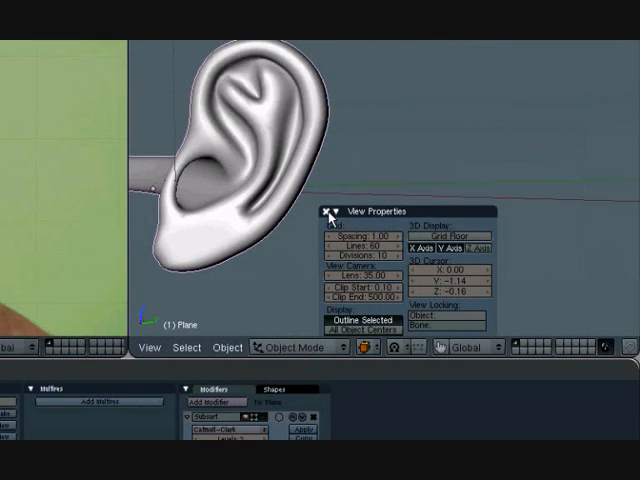
pyautogui.click(323, 210)
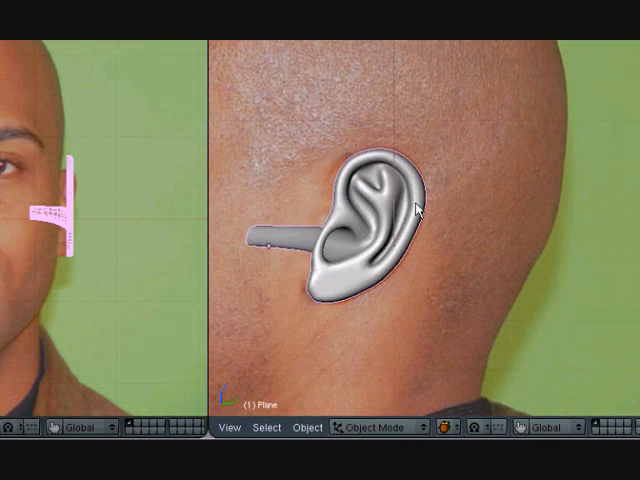
pyautogui.moveTo(372, 305)
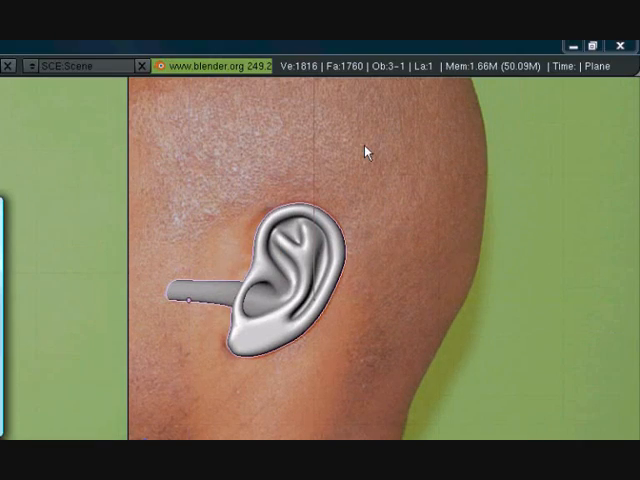
pyautogui.moveTo(282, 303)
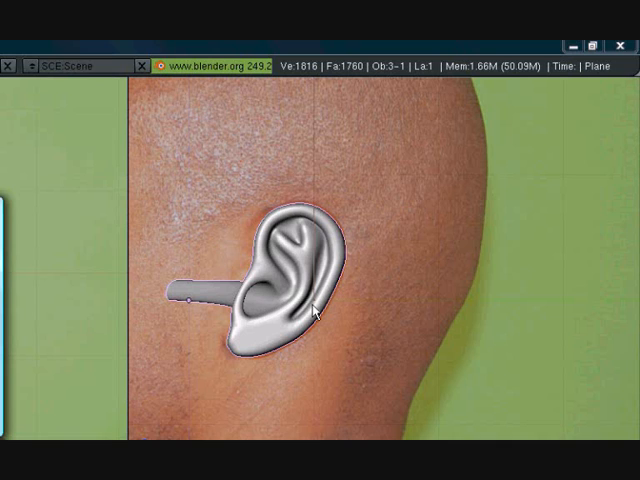
pyautogui.moveTo(372, 209)
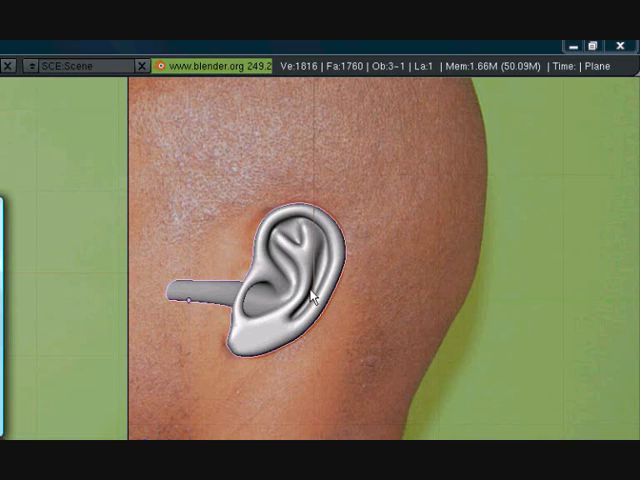
pyautogui.moveTo(307, 290)
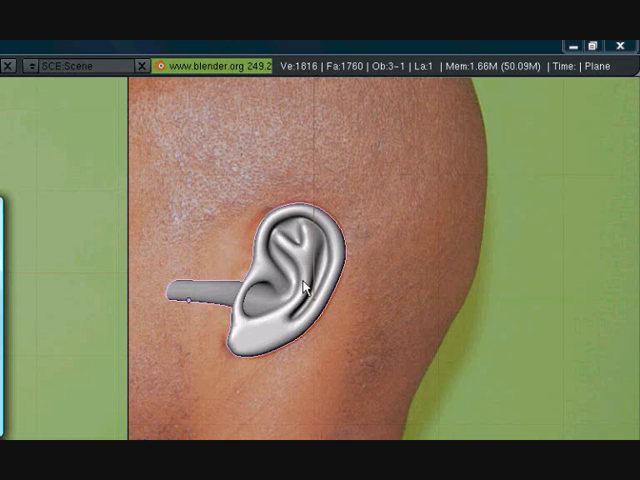